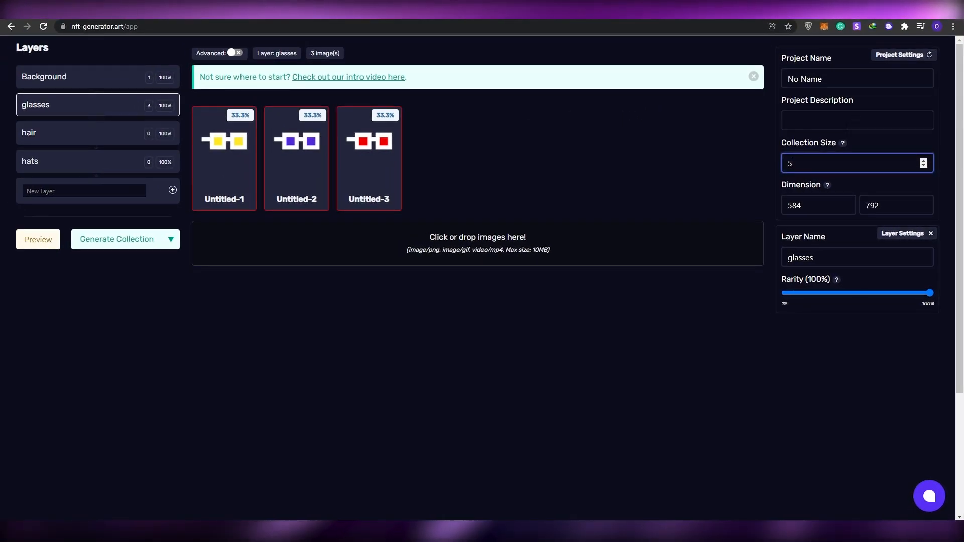
Set the collection size to 5 for the background-and-glasses NFT project
{"action": "left_click", "coordinate": [117, 239]}
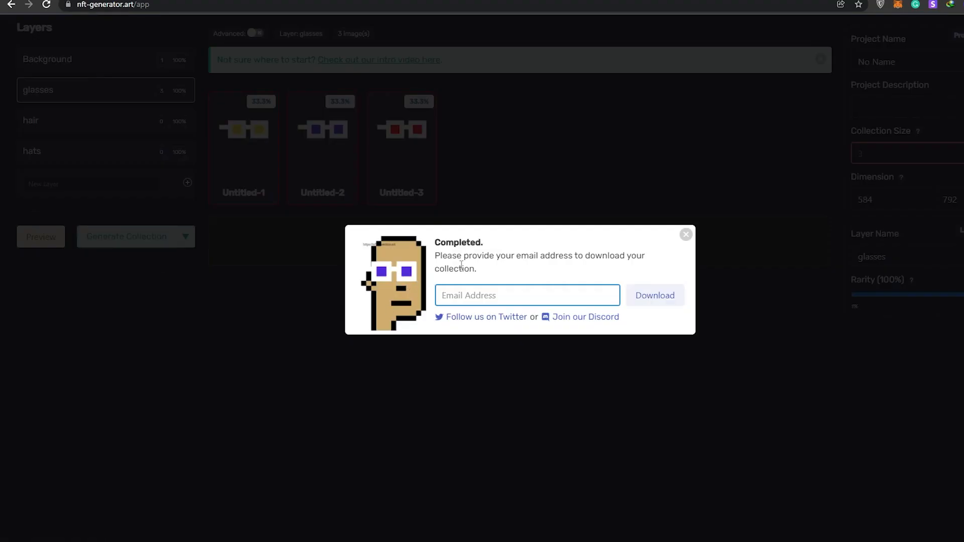